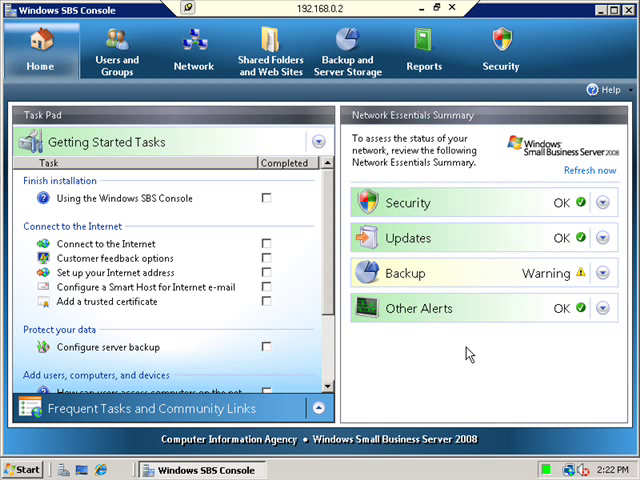
{"action": "mouse_move", "coordinate": [344, 268]}
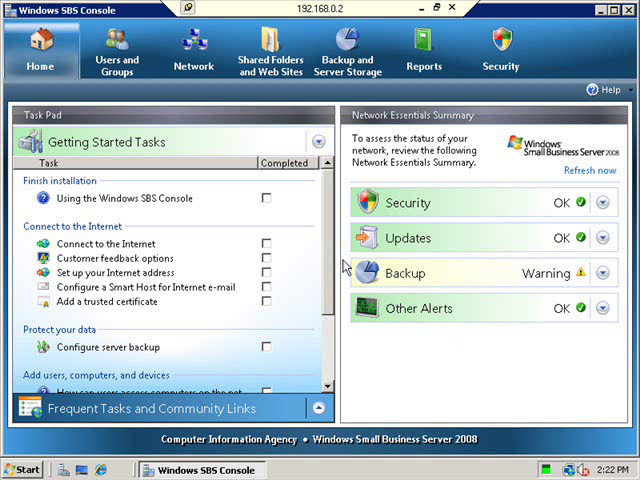
{"action": "mouse_move", "coordinate": [132, 86]}
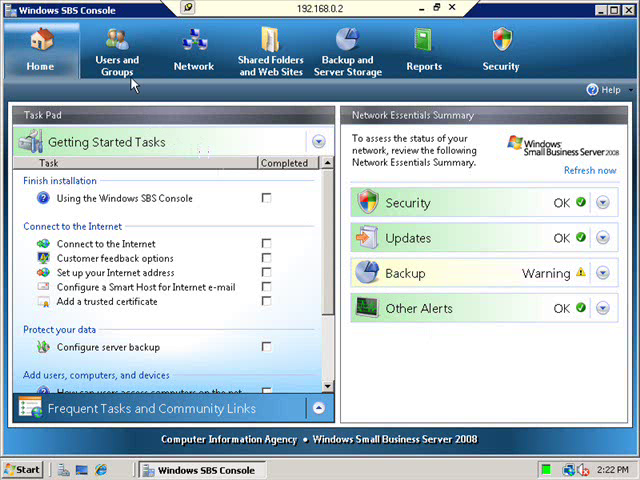
{"action": "mouse_move", "coordinate": [116, 50]}
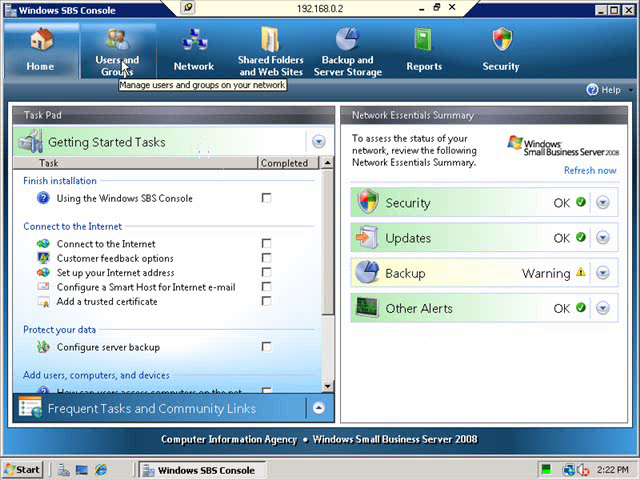
- View the Users and Groups user list, then the Network computers list showing server online, clients offline
{"action": "left_click", "coordinate": [116, 48]}
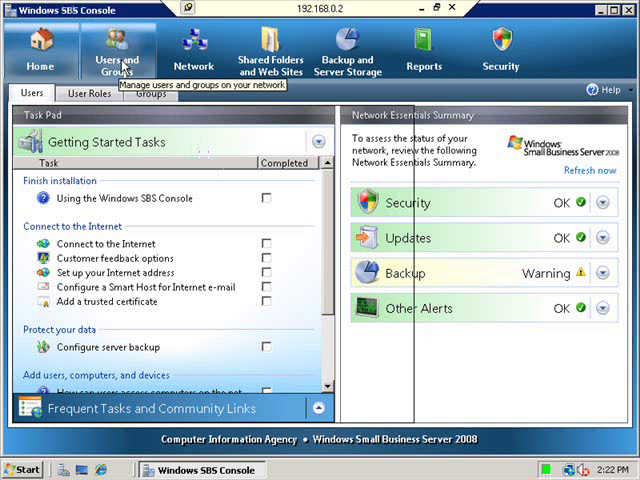
{"action": "left_click", "coordinate": [118, 44]}
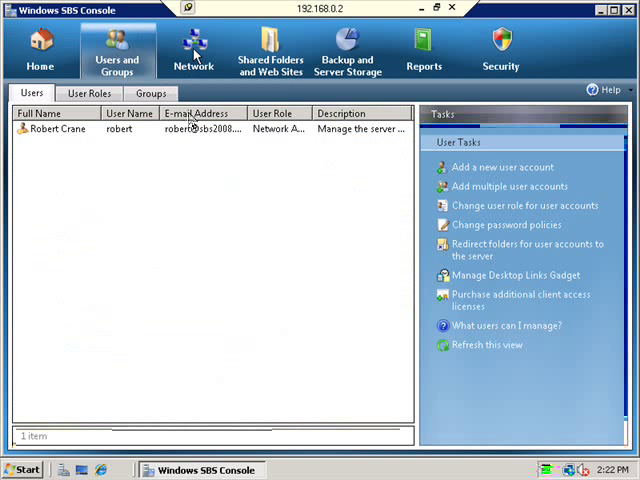
{"action": "left_click", "coordinate": [192, 50]}
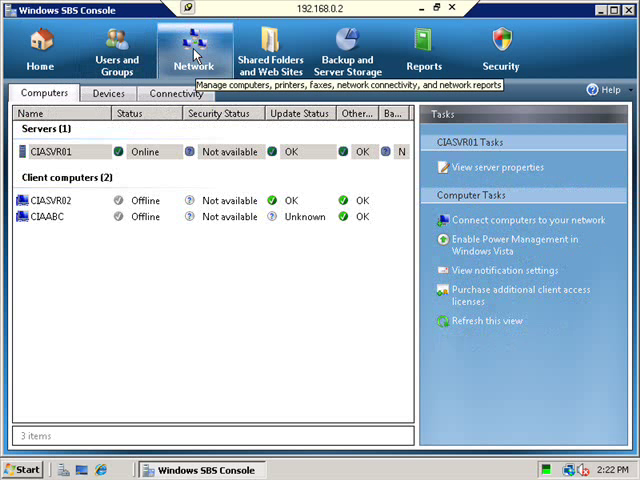
{"action": "mouse_move", "coordinate": [54, 238]}
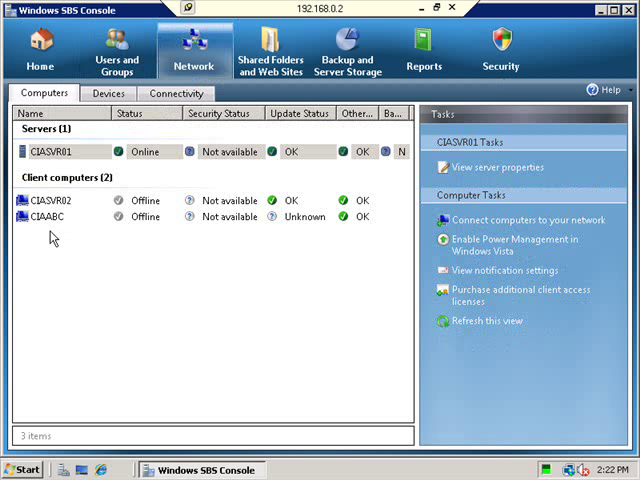
{"action": "mouse_move", "coordinate": [48, 228]}
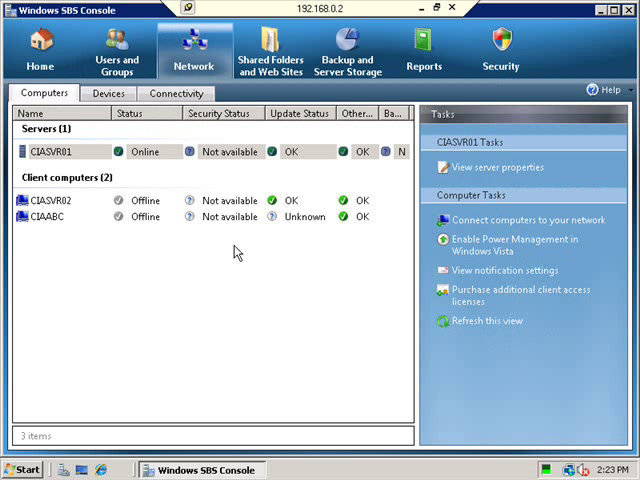
{"action": "mouse_move", "coordinate": [368, 272]}
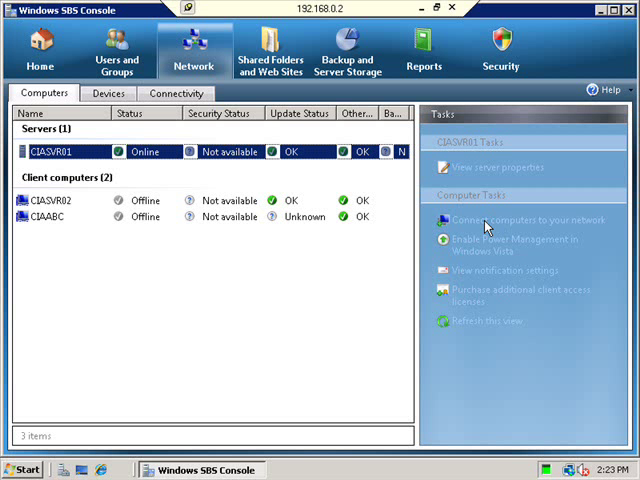
{"action": "mouse_move", "coordinate": [126, 444]}
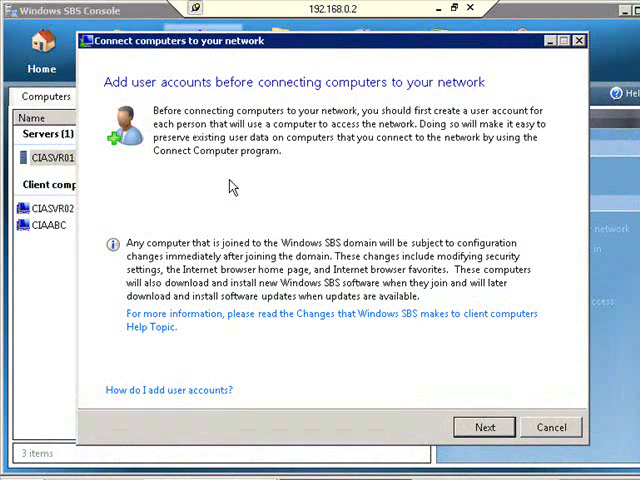
{"action": "mouse_move", "coordinate": [320, 132]}
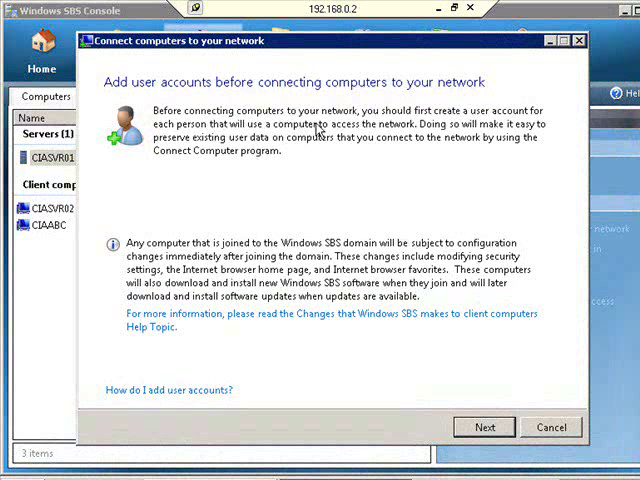
{"action": "mouse_move", "coordinate": [400, 138]}
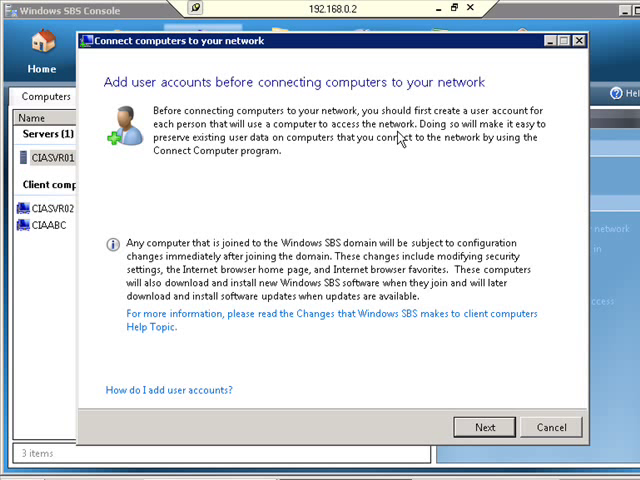
{"action": "mouse_move", "coordinate": [416, 308]}
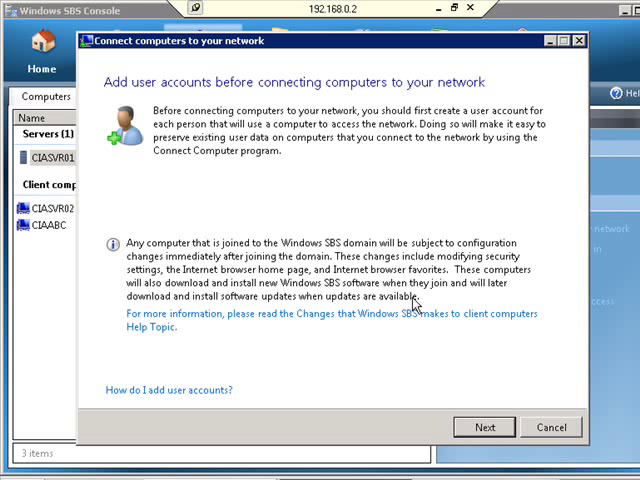
{"action": "mouse_move", "coordinate": [300, 264]}
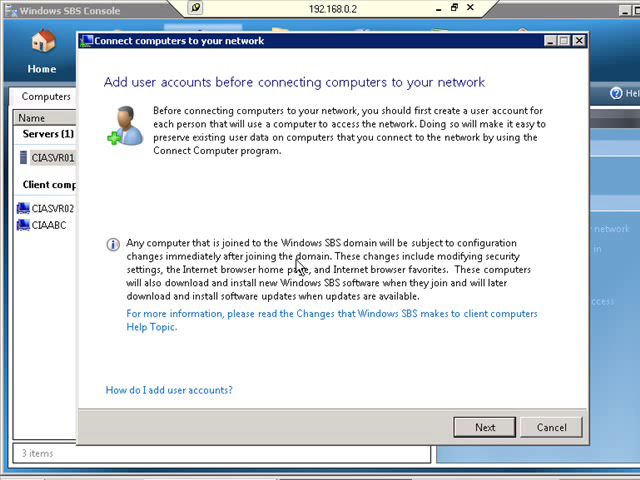
{"action": "mouse_move", "coordinate": [404, 268]}
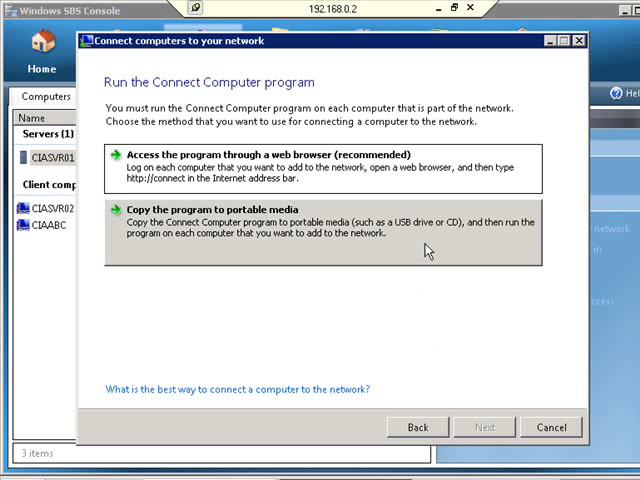
{"action": "left_click", "coordinate": [320, 168]}
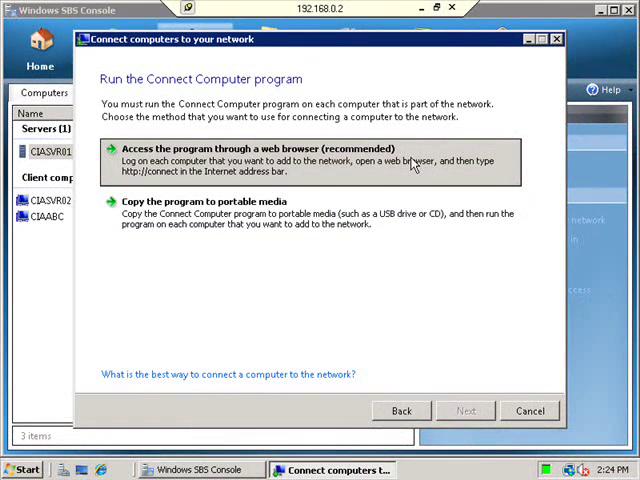
{"action": "mouse_move", "coordinate": [144, 182]}
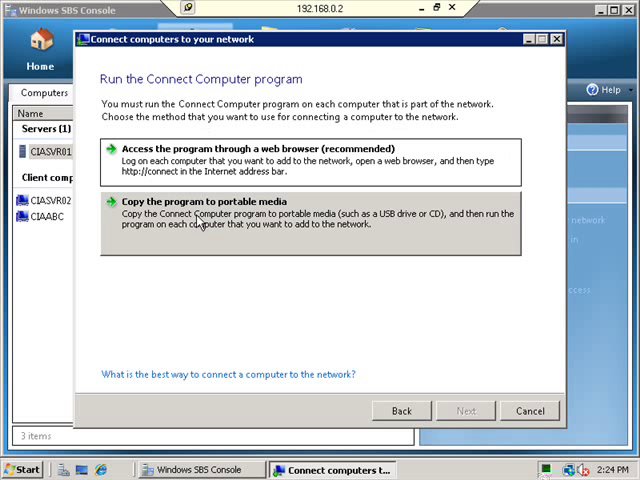
{"action": "mouse_move", "coordinate": [296, 270]}
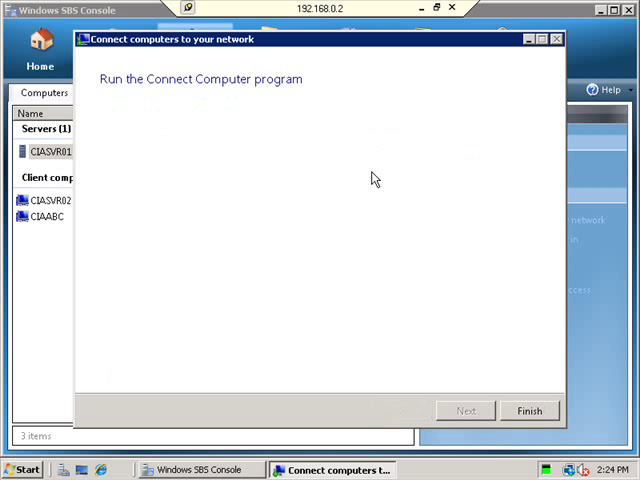
{"action": "left_click", "coordinate": [464, 410]}
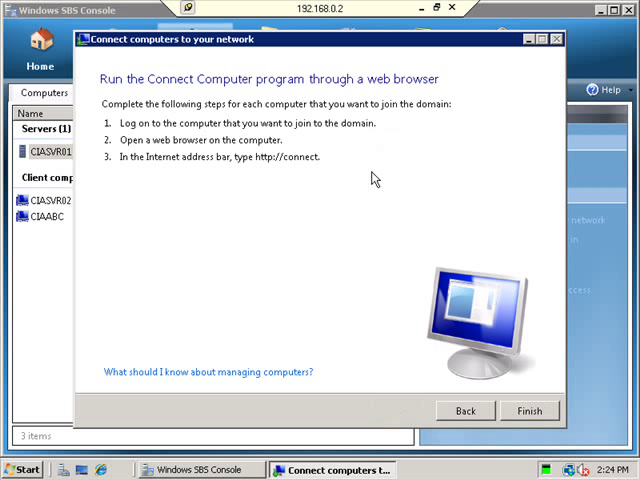
{"action": "mouse_move", "coordinate": [314, 188]}
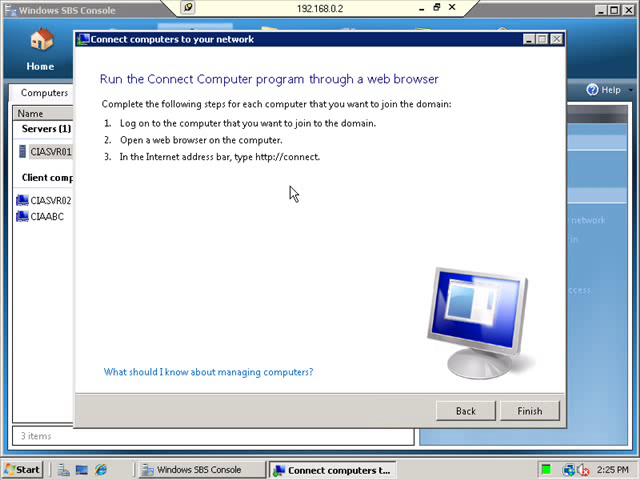
{"action": "mouse_move", "coordinate": [260, 160]}
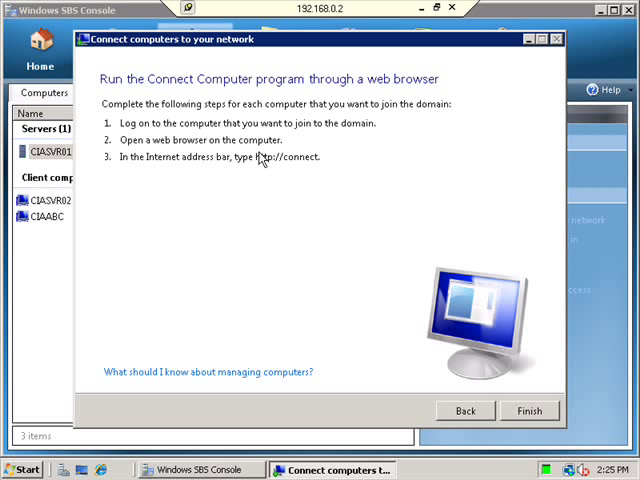
{"action": "mouse_move", "coordinate": [244, 158]}
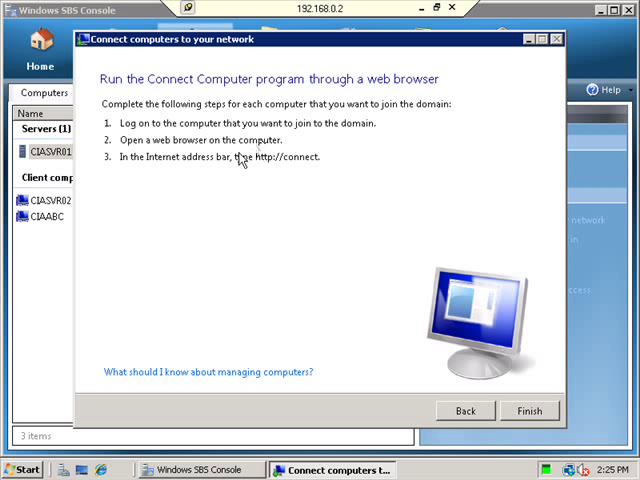
{"action": "mouse_move", "coordinate": [280, 168]}
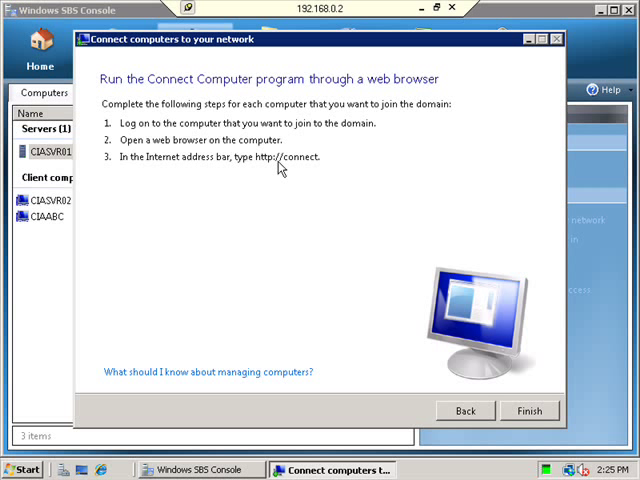
{"action": "mouse_move", "coordinate": [224, 370]}
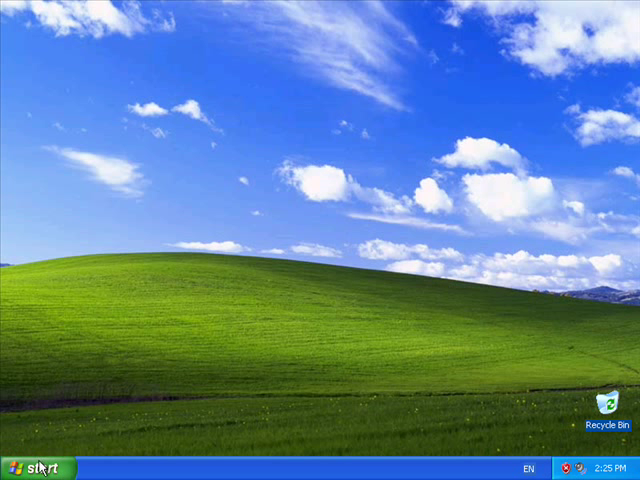
{"action": "left_click", "coordinate": [30, 468]}
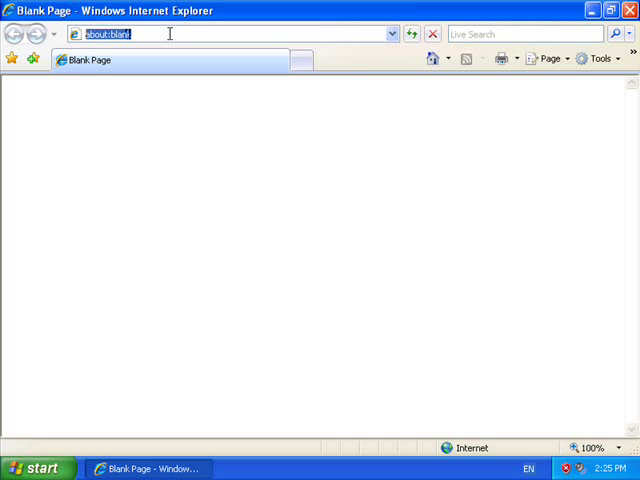
{"action": "type", "text": "http://co"}
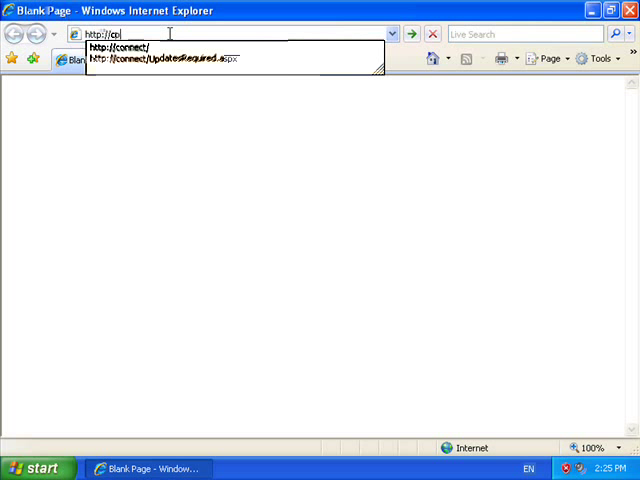
{"action": "type", "text": "nnect/UpdatesRequired.aspx"}
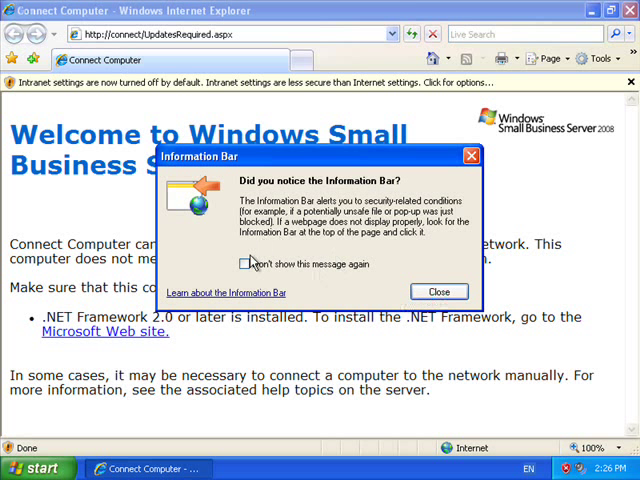
{"action": "left_click", "coordinate": [244, 264]}
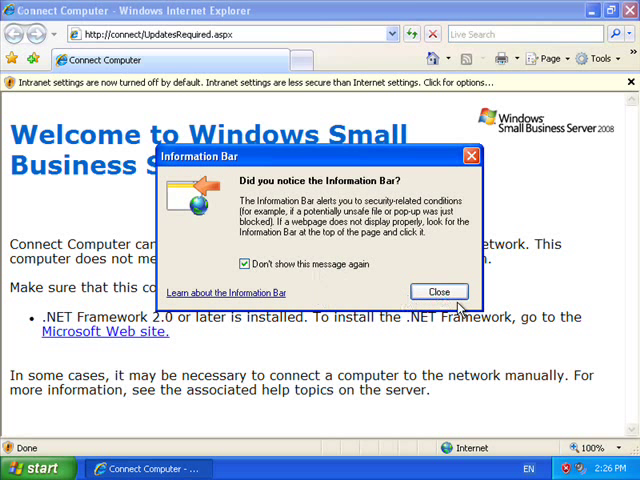
{"action": "left_click", "coordinate": [438, 292]}
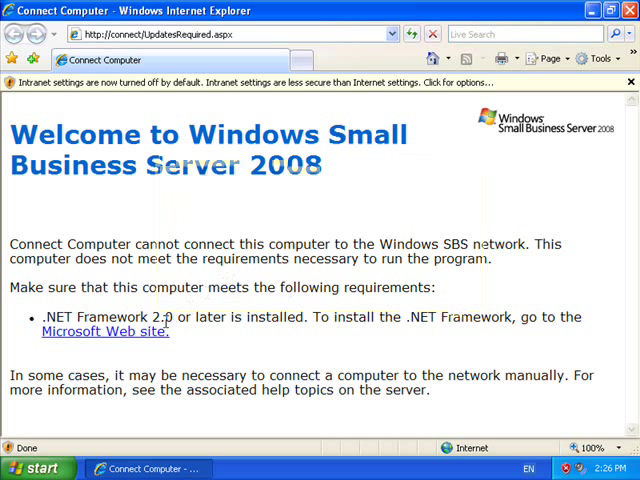
{"action": "mouse_move", "coordinate": [248, 336]}
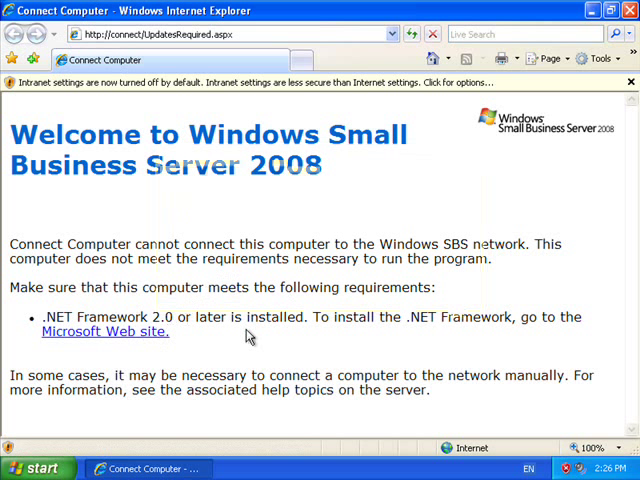
{"action": "mouse_move", "coordinate": [240, 280]}
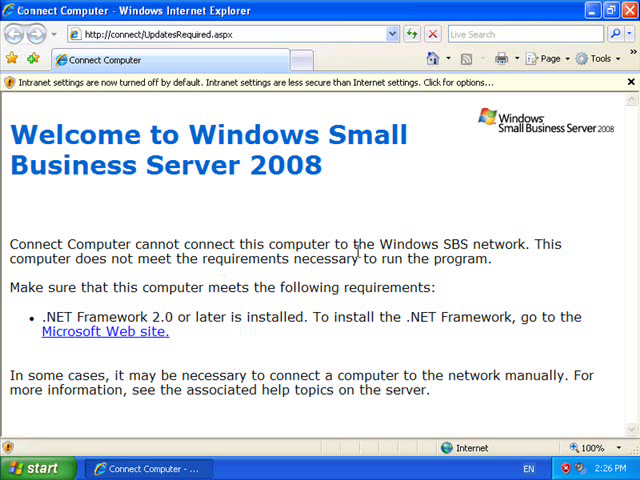
{"action": "mouse_move", "coordinate": [96, 448]}
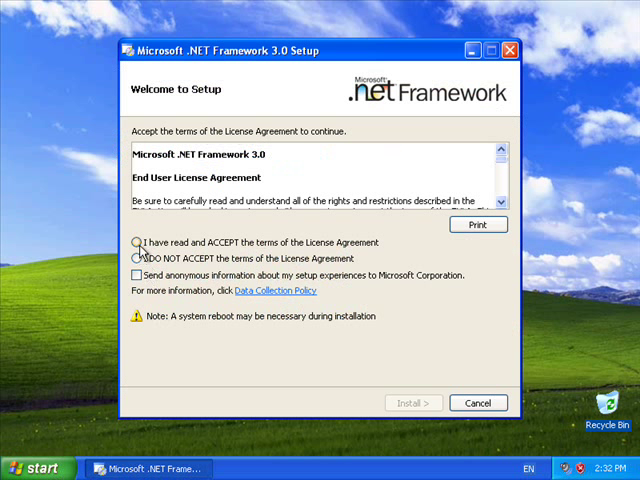
- Accept the license terms, install .NET Framework 3.0, and exit setup after Setup Complete
{"action": "left_click", "coordinate": [136, 242]}
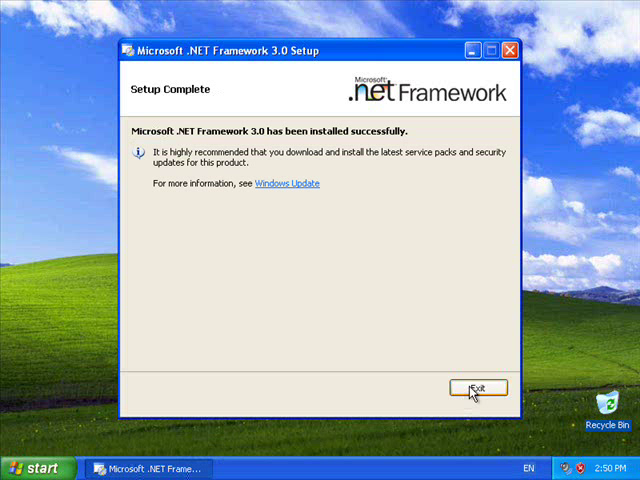
{"action": "left_click", "coordinate": [480, 388]}
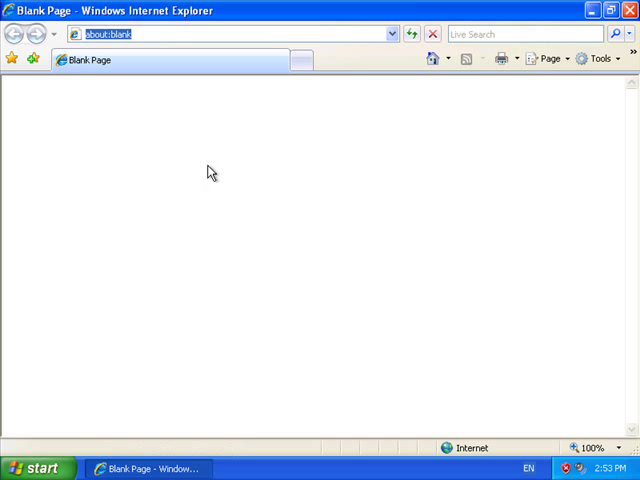
{"action": "type", "text": "http://"}
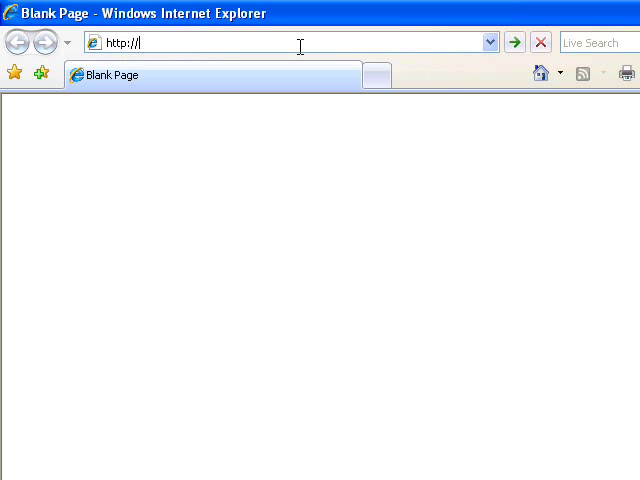
{"action": "type", "text": "connect/"}
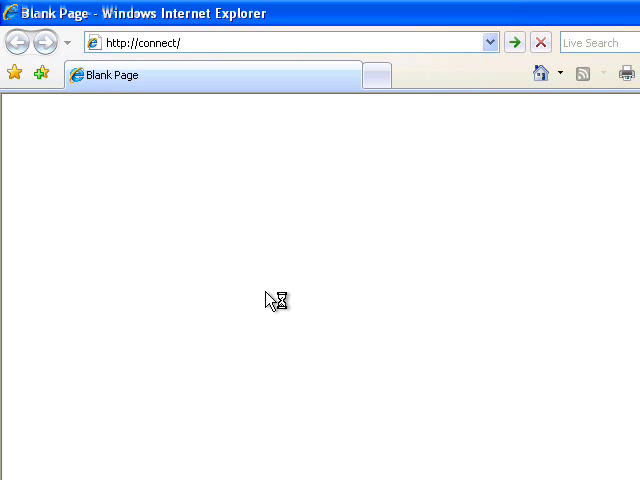
{"action": "left_click", "coordinate": [516, 42]}
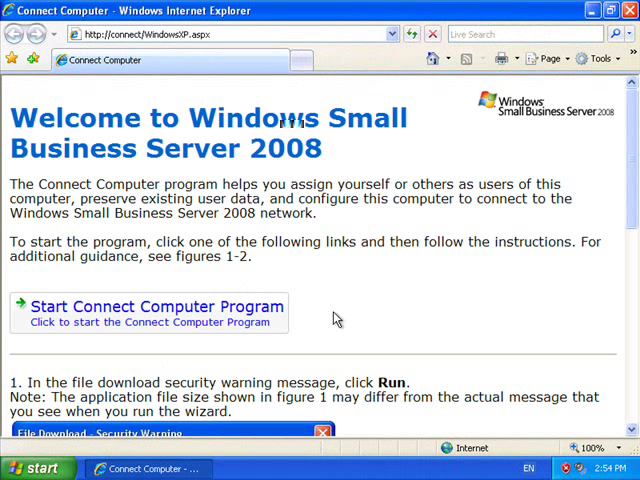
{"action": "mouse_move", "coordinate": [176, 318]}
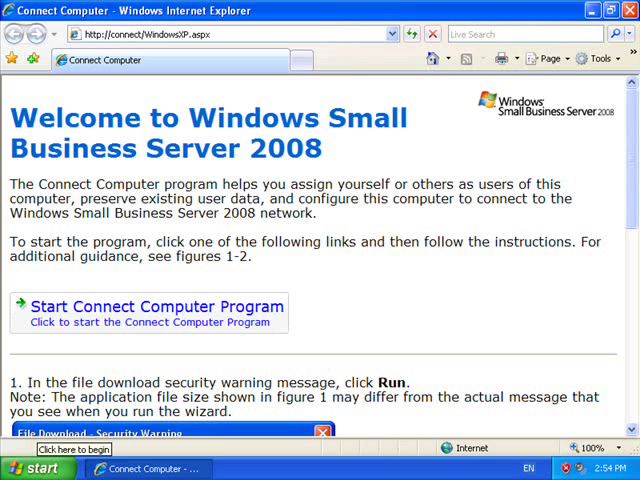
- Start the Connect Computer program and allow Launcher.exe to run past both warnings
{"action": "left_click", "coordinate": [156, 306]}
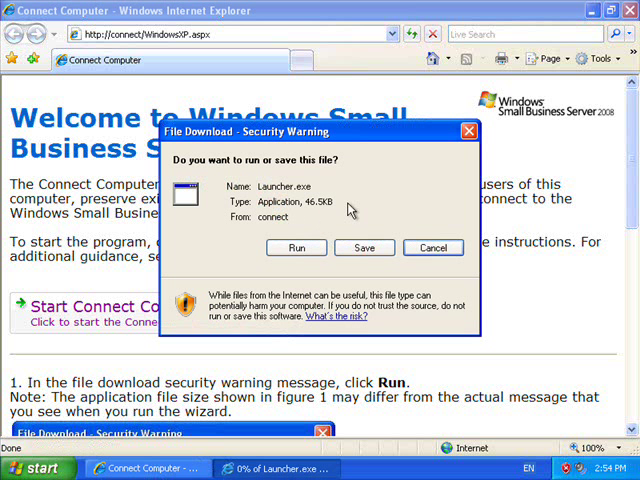
{"action": "mouse_move", "coordinate": [312, 246]}
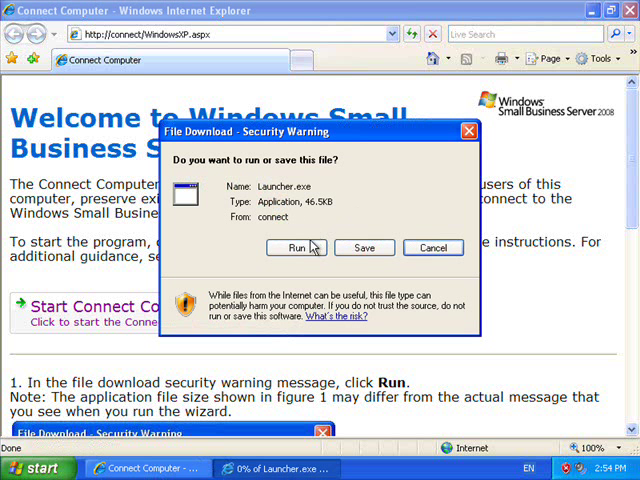
{"action": "left_click", "coordinate": [296, 246]}
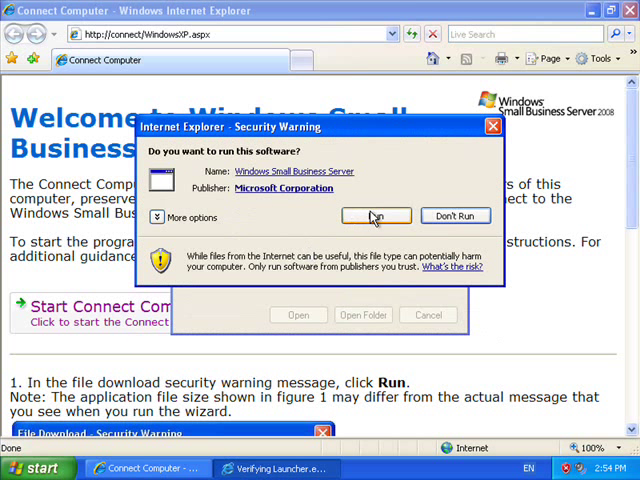
{"action": "left_click", "coordinate": [376, 216]}
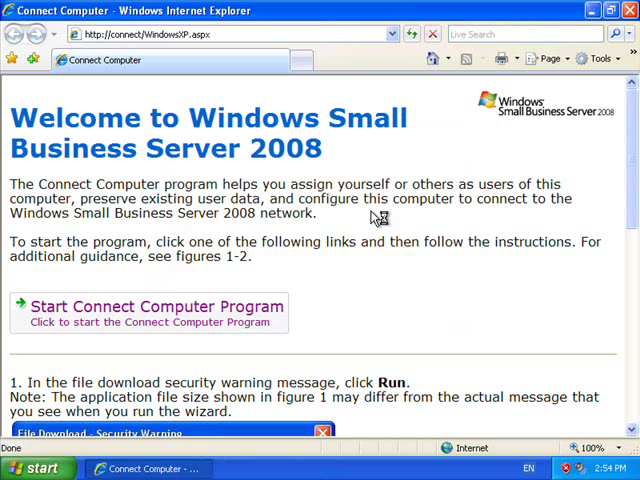
{"action": "mouse_move", "coordinate": [312, 260]}
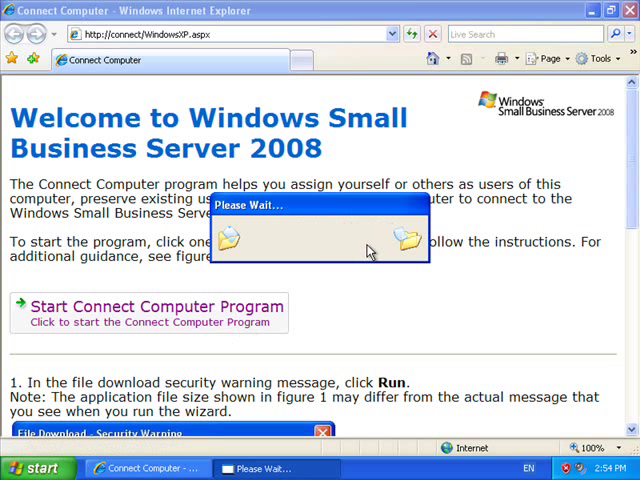
{"action": "mouse_move", "coordinate": [250, 250]}
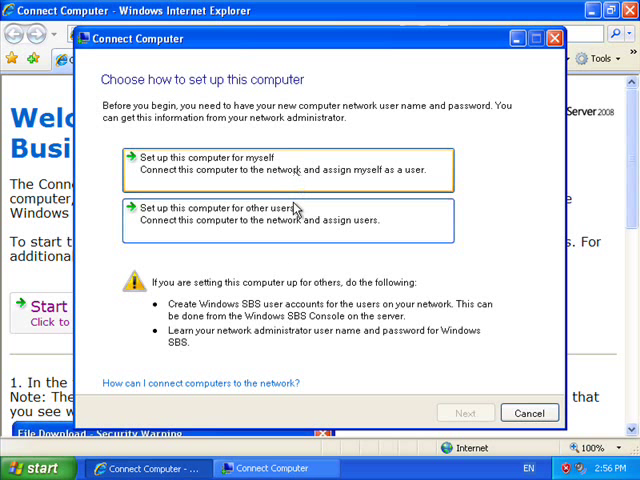
{"action": "mouse_move", "coordinate": [316, 184]}
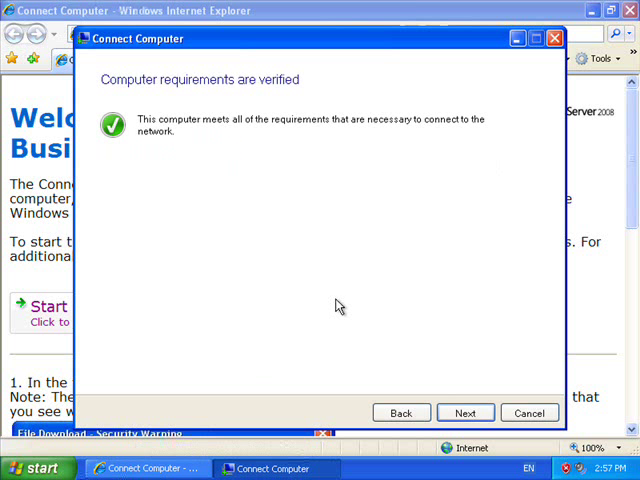
{"action": "mouse_move", "coordinate": [446, 392]}
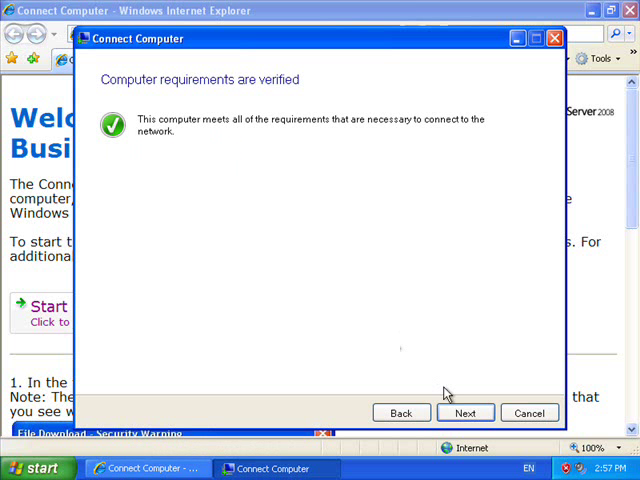
- Continue past 'Computer requirements are verified' to the network credentials page
{"action": "left_click", "coordinate": [464, 412]}
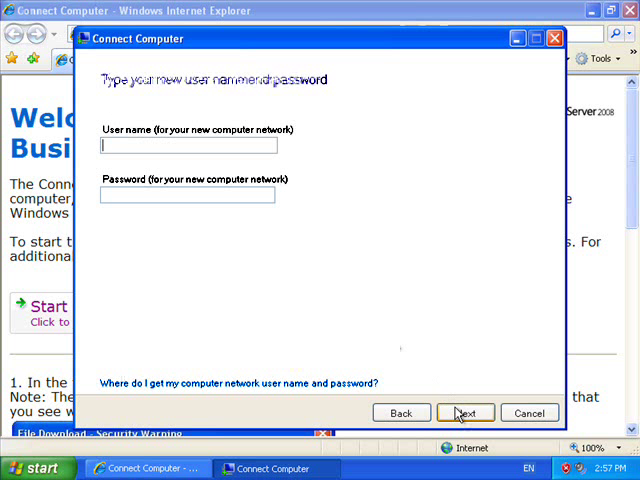
- Enter user name 'robert' with its password and continue to verifying the computer name
{"action": "type", "text": "robert"}
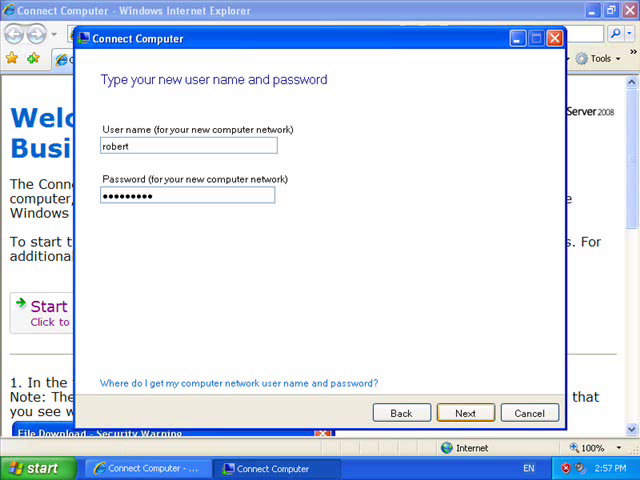
{"action": "left_click", "coordinate": [464, 412]}
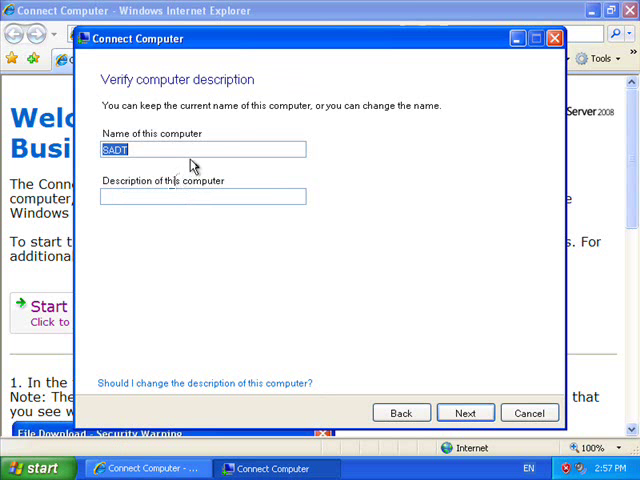
- Name the computer CIAXYZ, describe it as Robert's workstation, and continue
{"action": "type", "text": "c"}
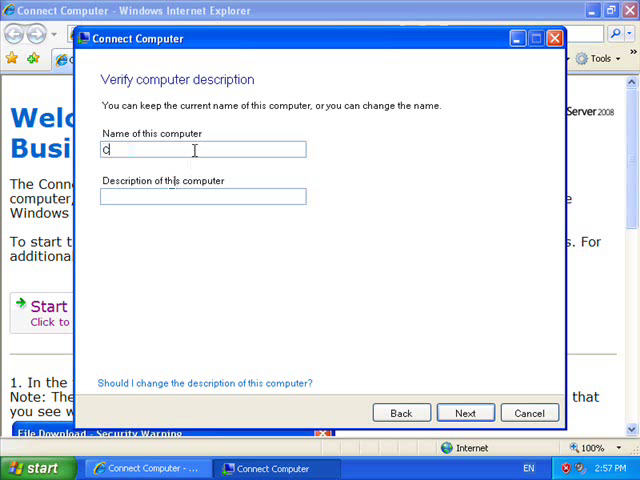
{"action": "type", "text": "IA"}
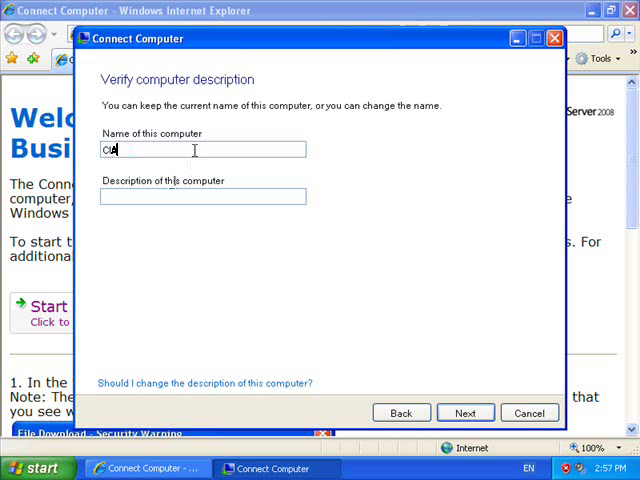
{"action": "type", "text": "XYZ"}
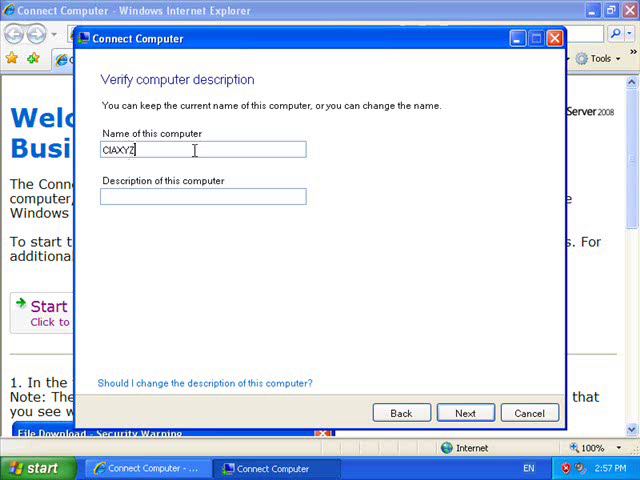
{"action": "mouse_move", "coordinate": [188, 204]}
{"action": "type", "text": "R"}
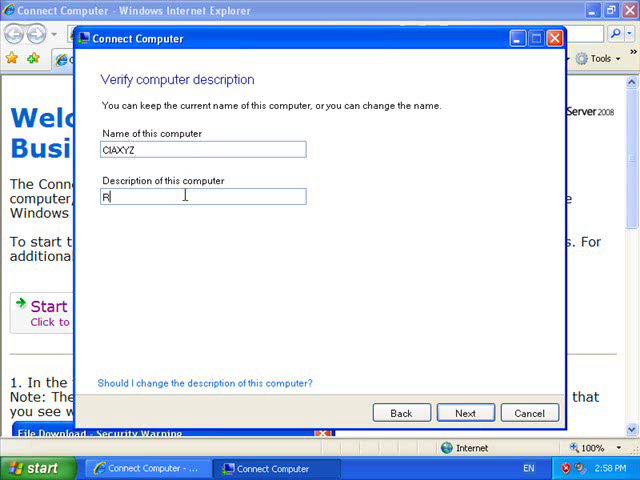
{"action": "type", "text": "obert"}
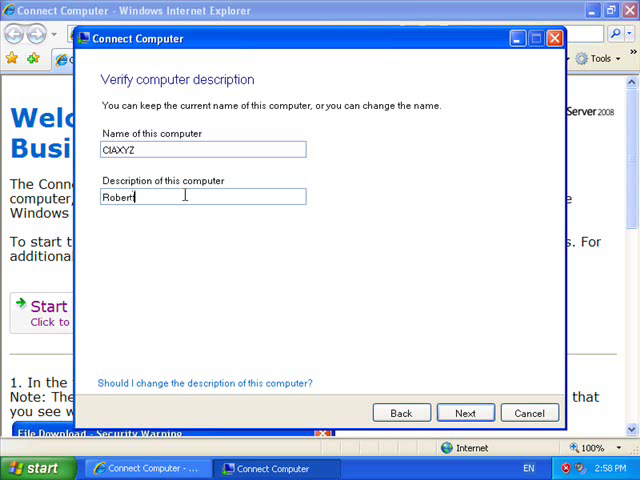
{"action": "type", "text": "'s workstation"}
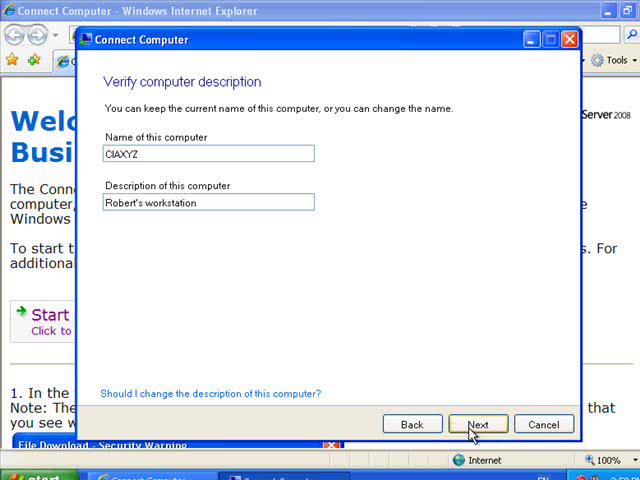
{"action": "left_click", "coordinate": [476, 424]}
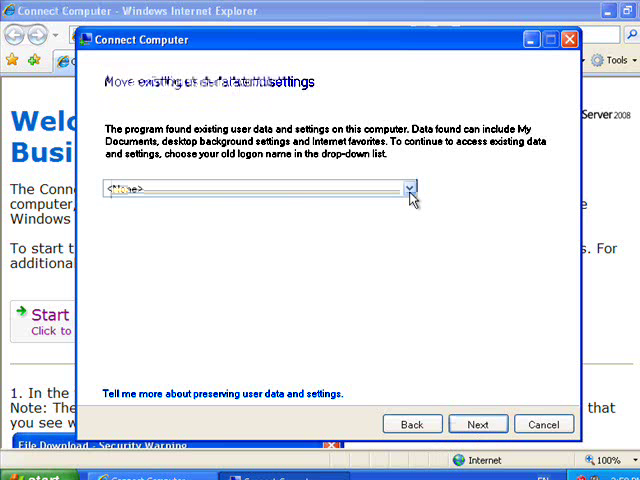
- Choose <None> as the old logon name so no user data is moved, and continue
{"action": "left_click", "coordinate": [408, 188]}
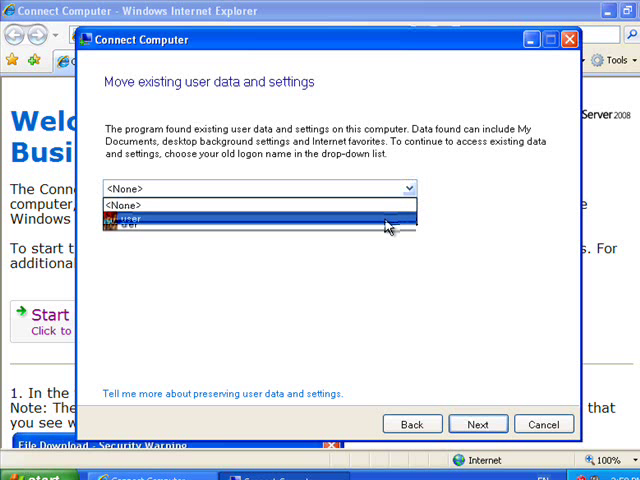
{"action": "mouse_move", "coordinate": [448, 174]}
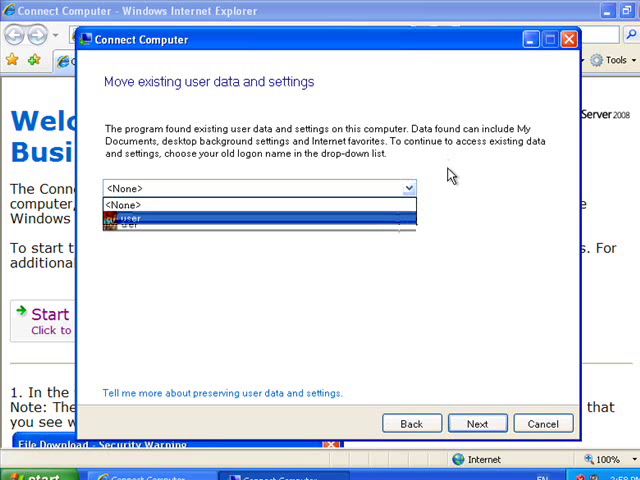
{"action": "left_click", "coordinate": [256, 202]}
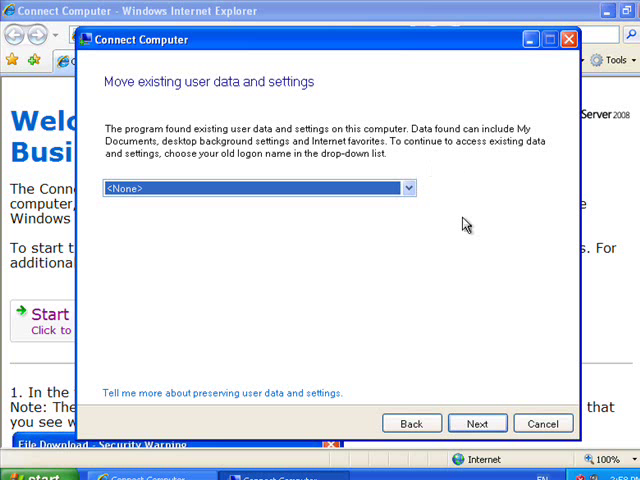
{"action": "mouse_move", "coordinate": [464, 260]}
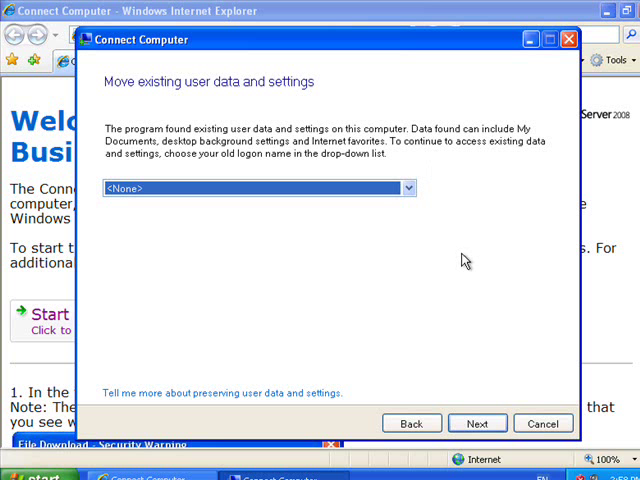
{"action": "mouse_move", "coordinate": [148, 212]}
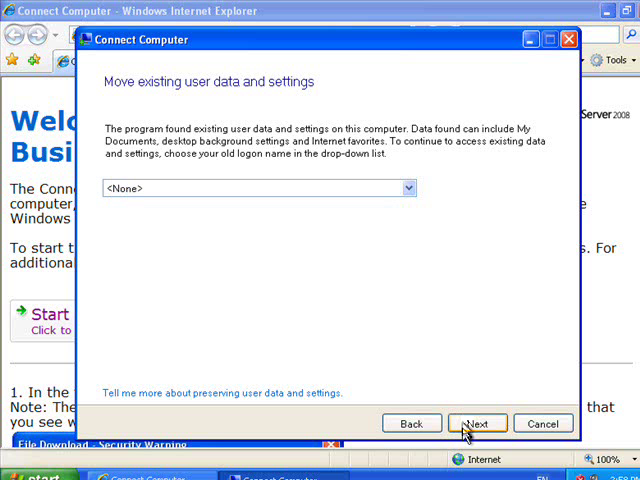
{"action": "left_click", "coordinate": [476, 424]}
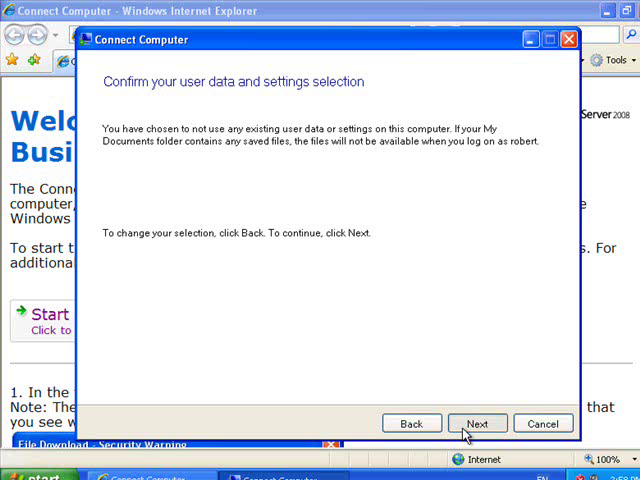
- Confirm the no-data selection, enable automatic log on, and restart to finish joining the network
{"action": "left_click", "coordinate": [476, 424]}
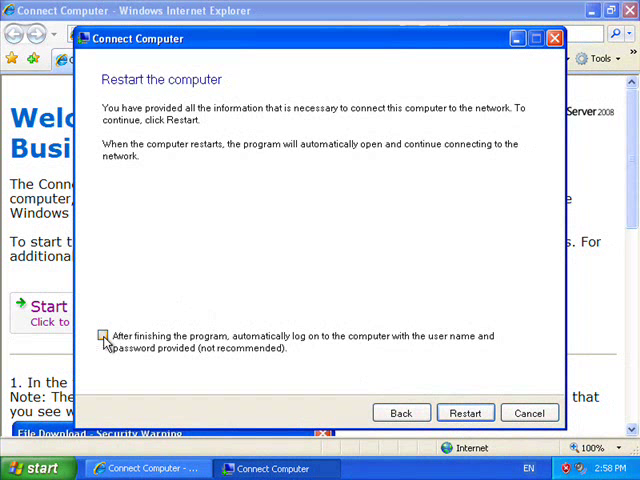
{"action": "left_click", "coordinate": [104, 336]}
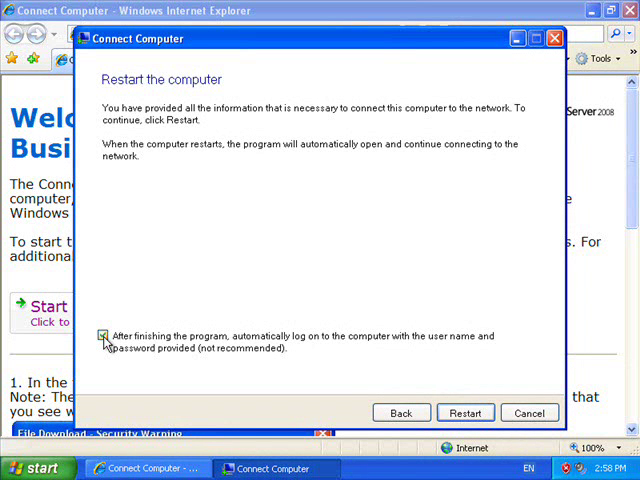
{"action": "left_click", "coordinate": [104, 336]}
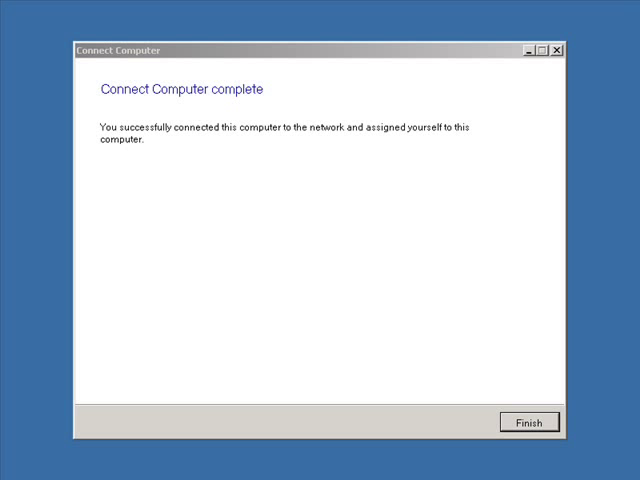
{"action": "mouse_move", "coordinate": [224, 168]}
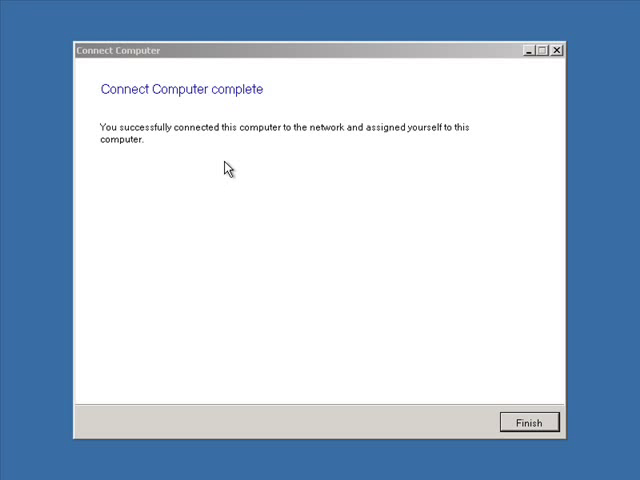
{"action": "mouse_move", "coordinate": [396, 308]}
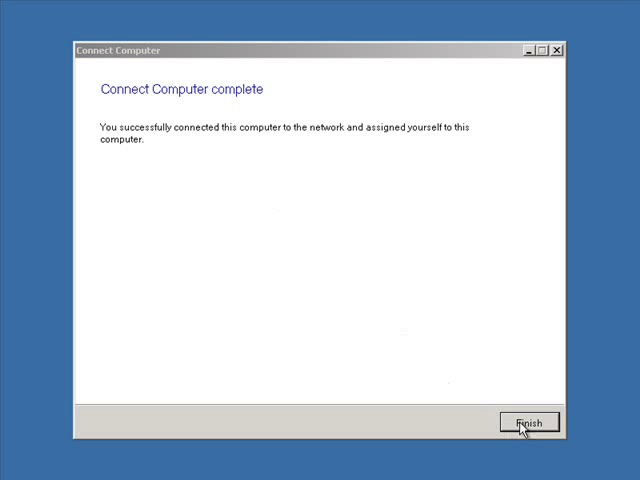
- Finish the Connect Computer wizard, returning to System Properties showing the sbs2008.local full computer name
{"action": "left_click", "coordinate": [528, 420]}
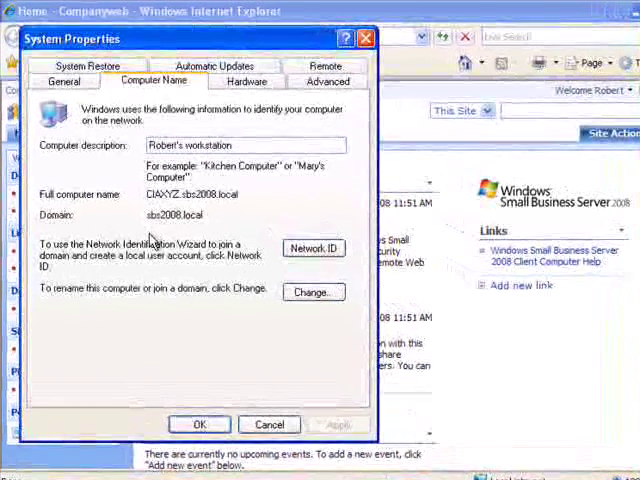
{"action": "mouse_move", "coordinate": [168, 224]}
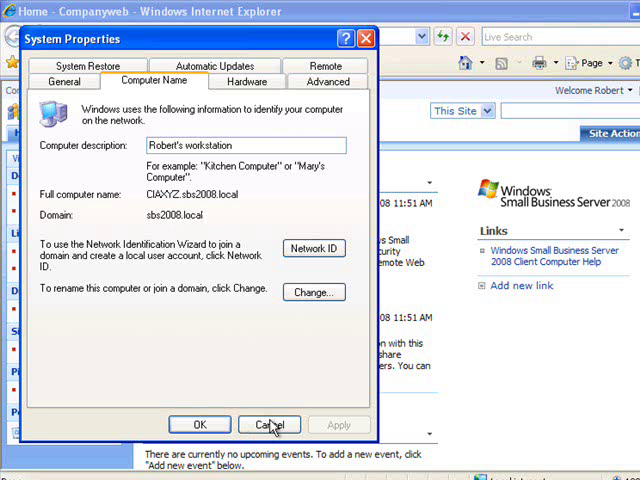
- Cancel out of System Properties after confirming the computer is in the sbs2008.local domain
{"action": "left_click", "coordinate": [268, 424]}
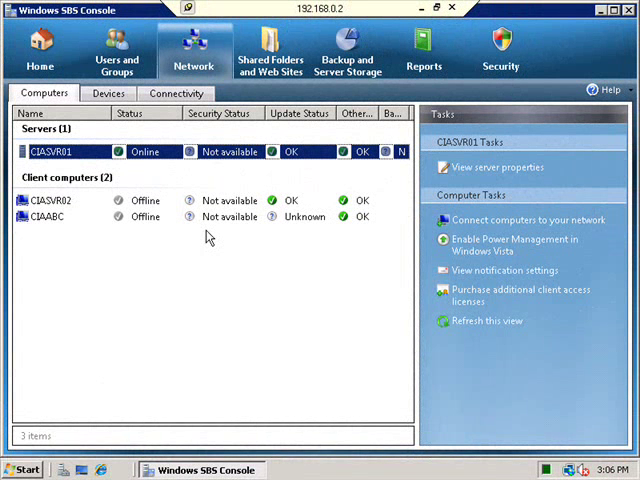
{"action": "mouse_move", "coordinate": [212, 240]}
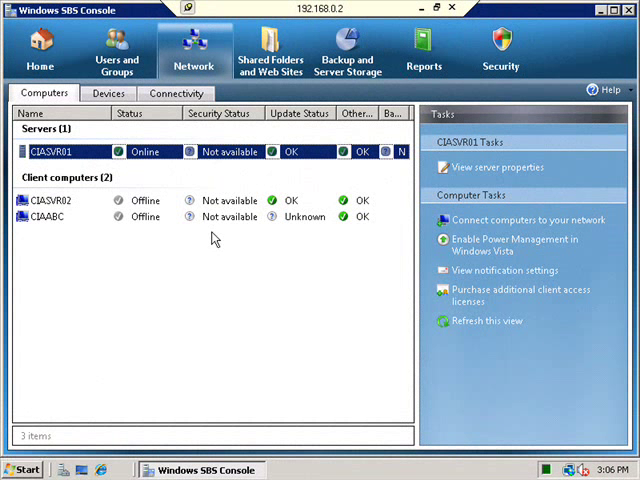
{"action": "mouse_move", "coordinate": [30, 244]}
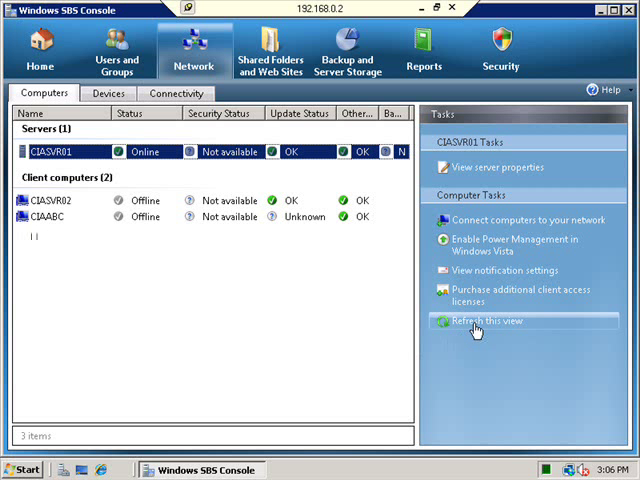
- Refresh the Network > Computers view so CIAXYZ appears online among the client computers
{"action": "left_click", "coordinate": [488, 320]}
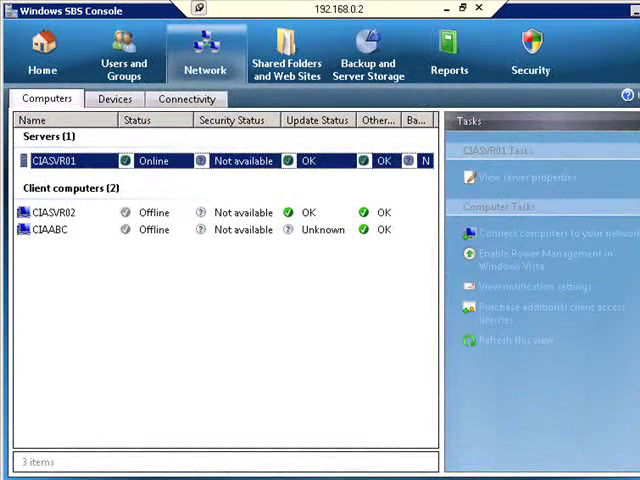
{"action": "left_click", "coordinate": [516, 340]}
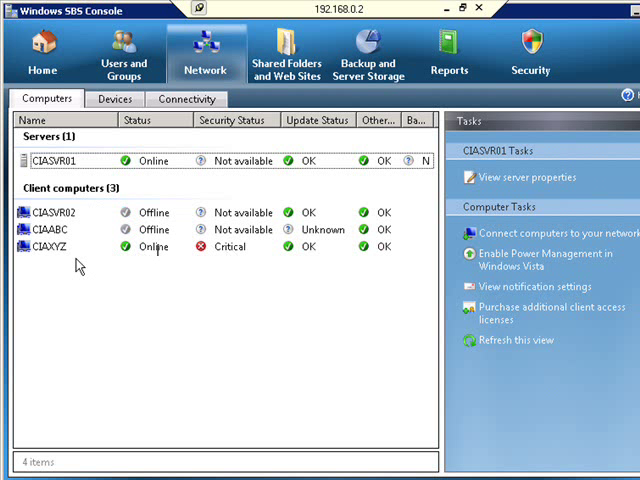
- Select CIAXYZ under Client computers and show its shortcut menu of computer tasks
{"action": "left_click", "coordinate": [56, 246]}
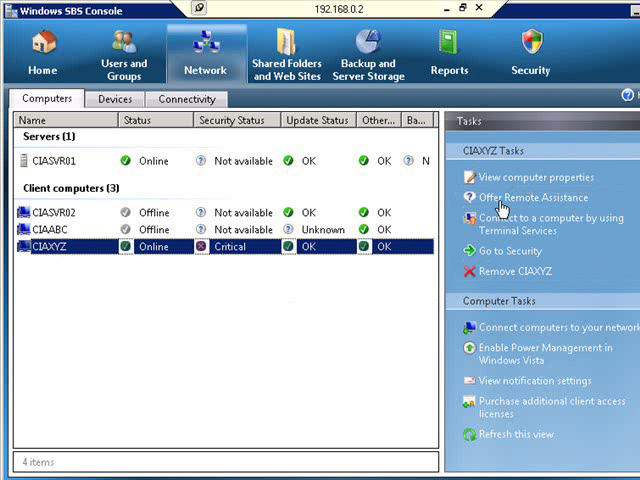
{"action": "mouse_move", "coordinate": [178, 246]}
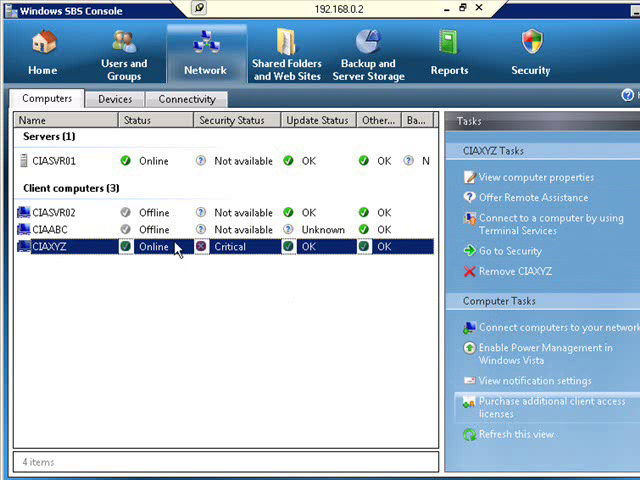
{"action": "mouse_move", "coordinate": [98, 260]}
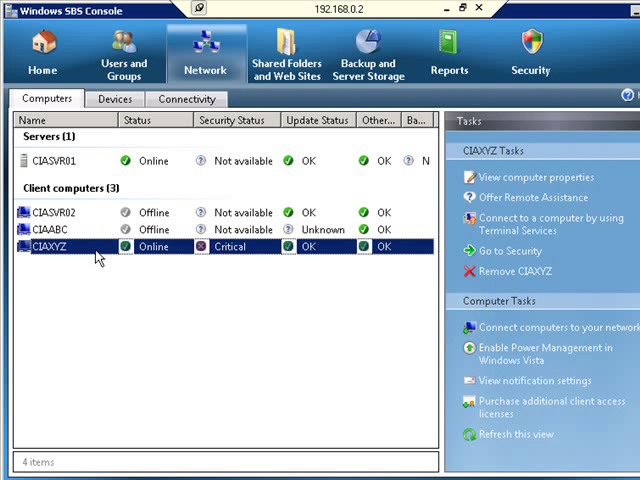
{"action": "right_click", "coordinate": [60, 246]}
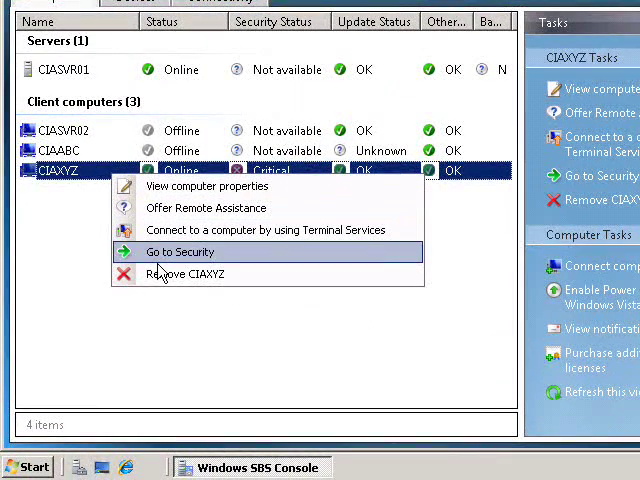
{"action": "mouse_move", "coordinate": [128, 328]}
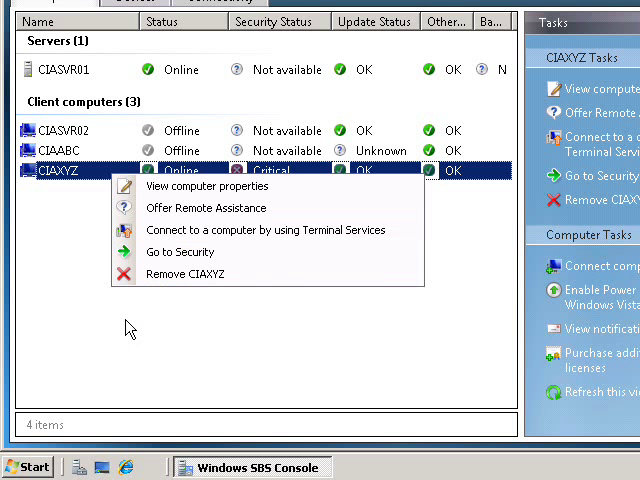